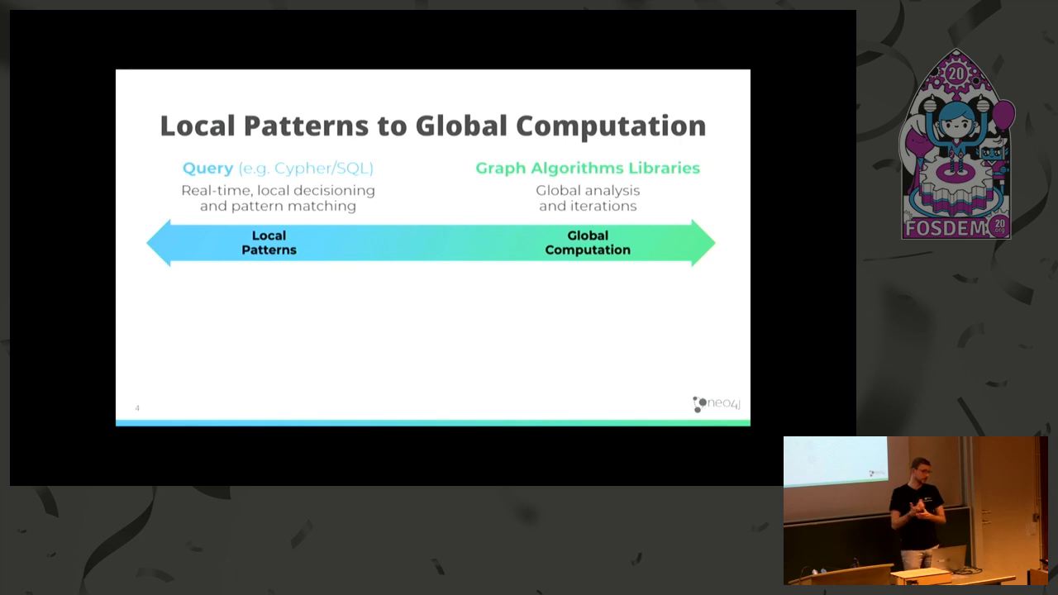
Advance the deck to the Workflow slide with the graph diagram and Neo4j database icon.
key(Right)
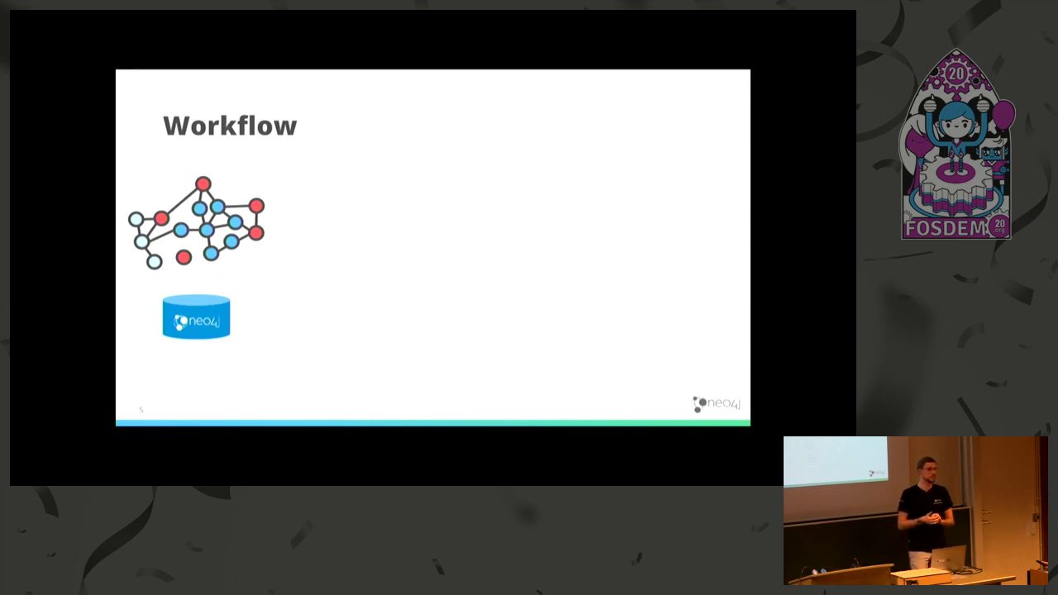
key(Right)
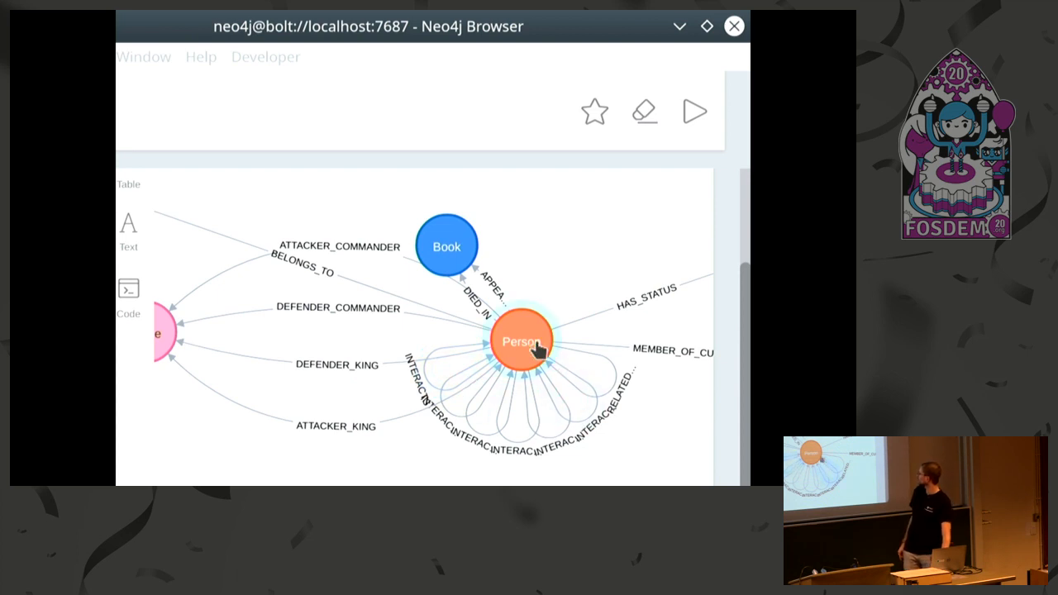
mouse_move(504, 372)
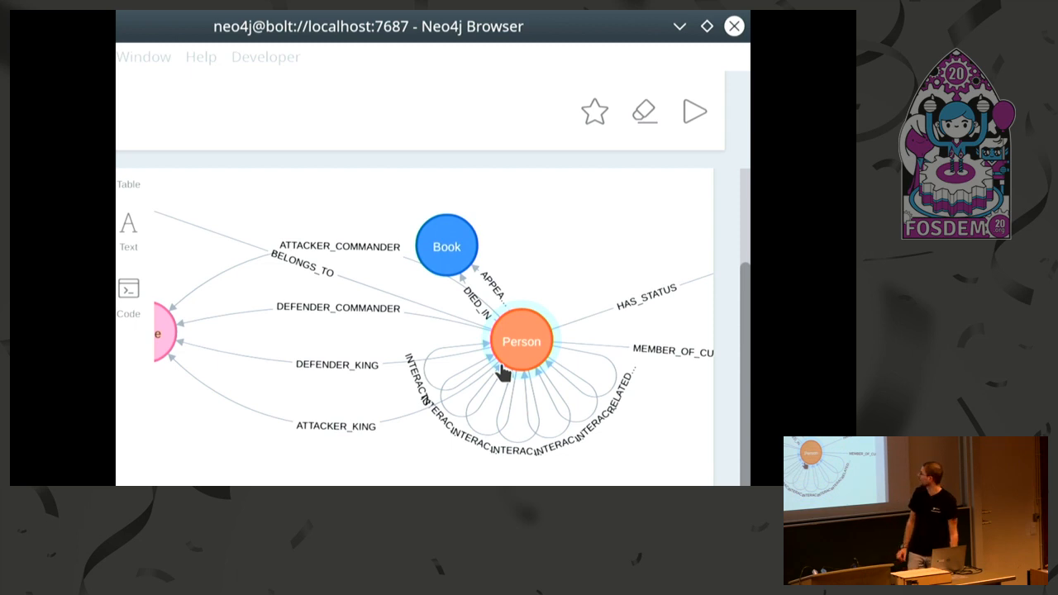
mouse_move(240, 264)
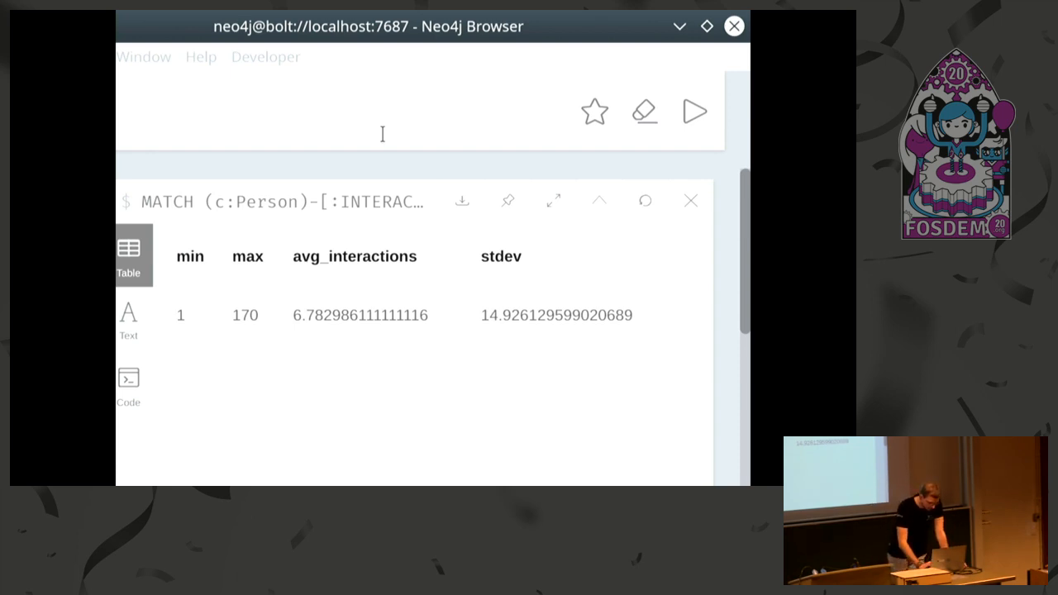
mouse_move(281, 473)
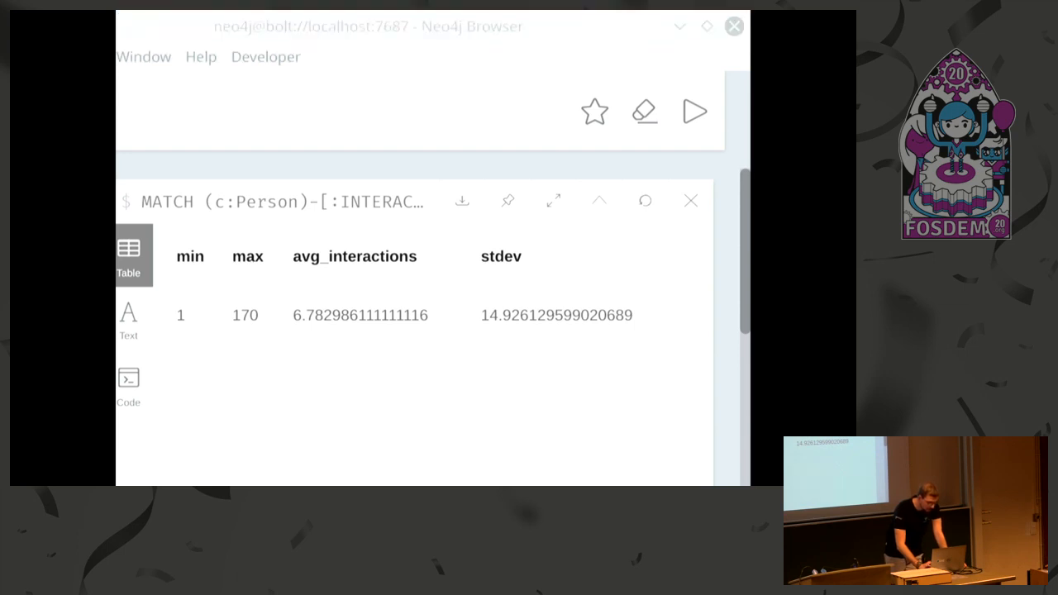
mouse_move(742, 423)
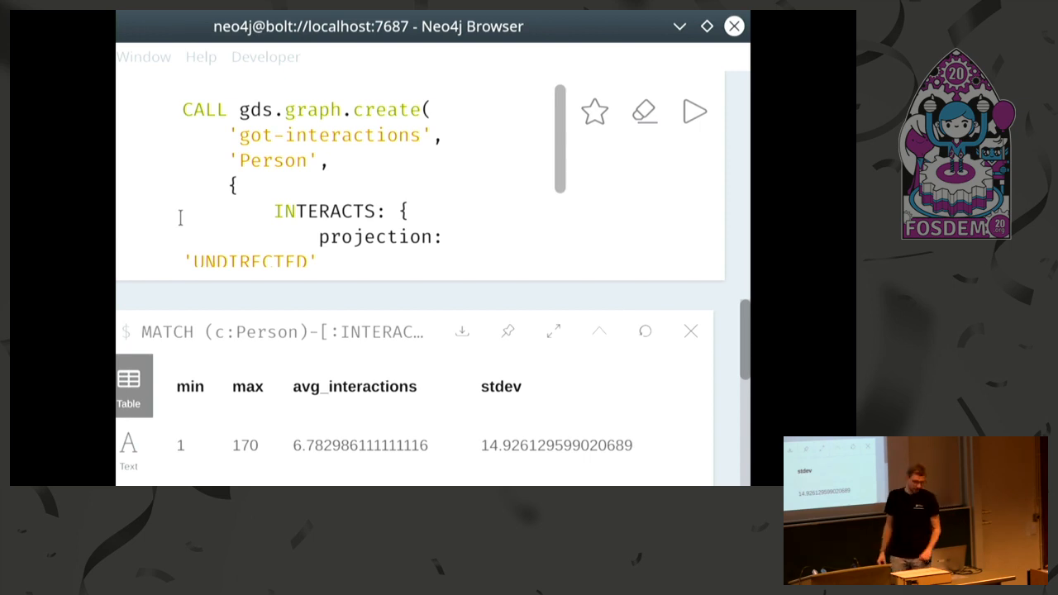
mouse_move(288, 212)
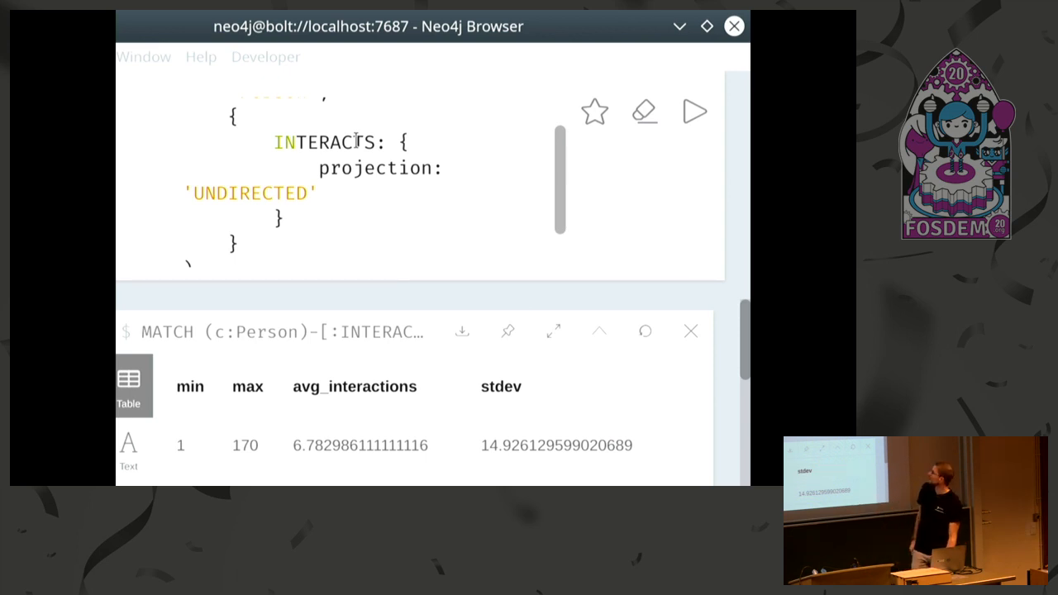
Scroll down to the got-interactions graph creation result and the following PageRank query.
scroll(down, 3)
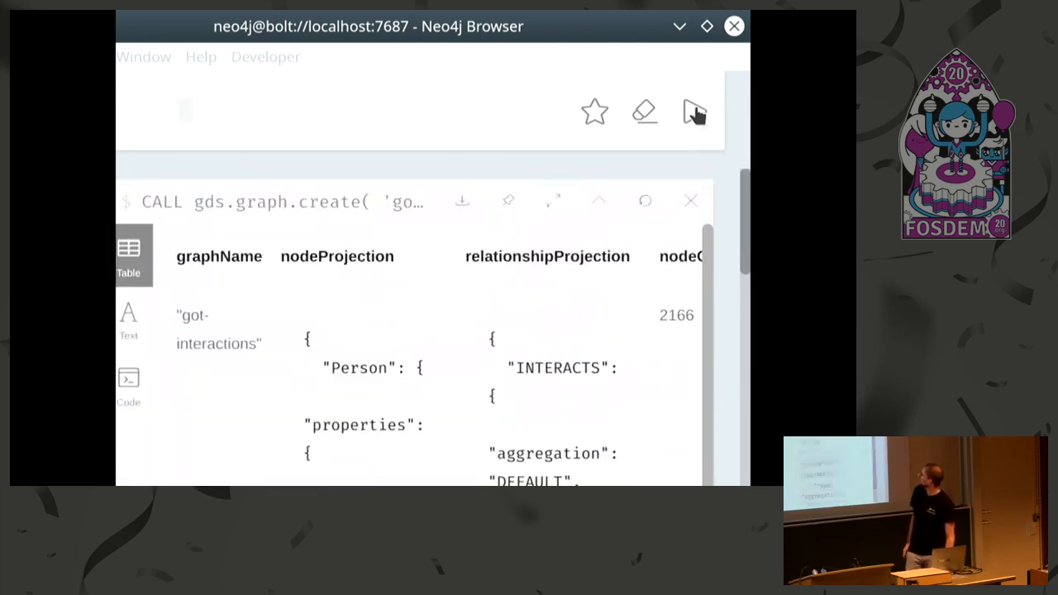
scroll(down, 3)
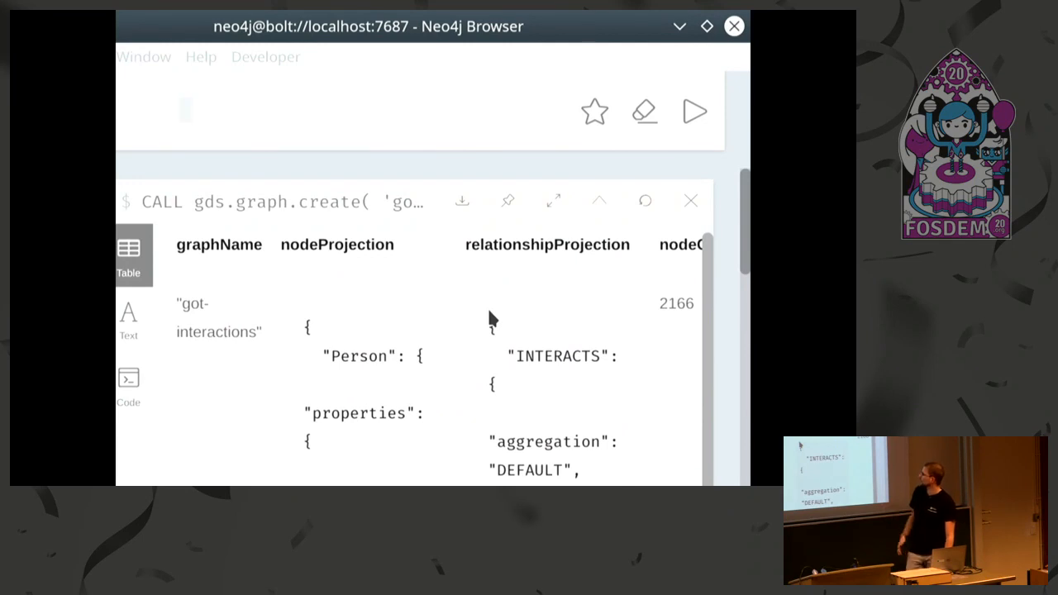
mouse_move(224, 314)
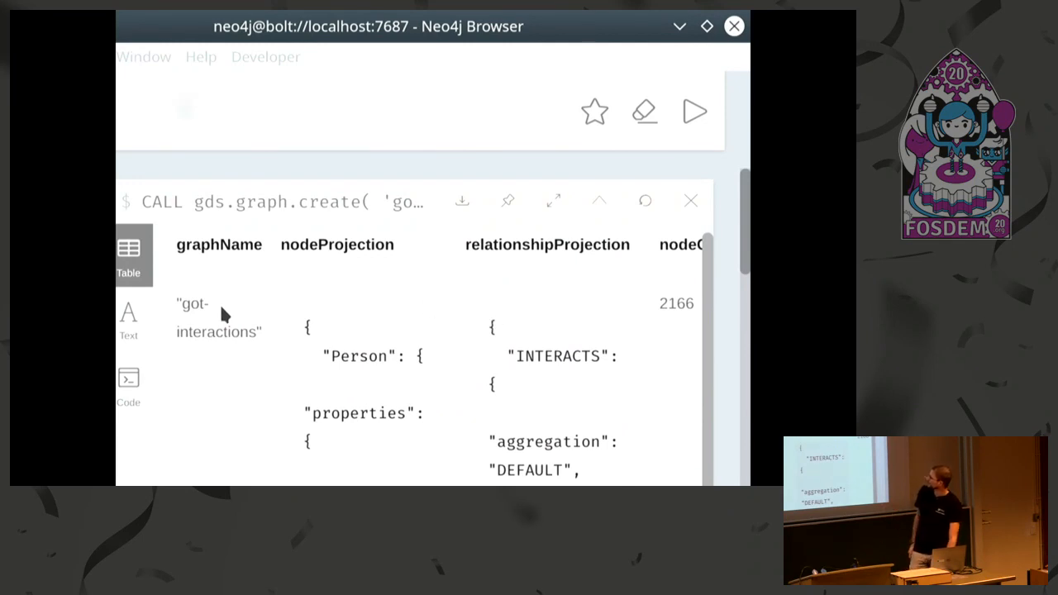
scroll(down, 3)
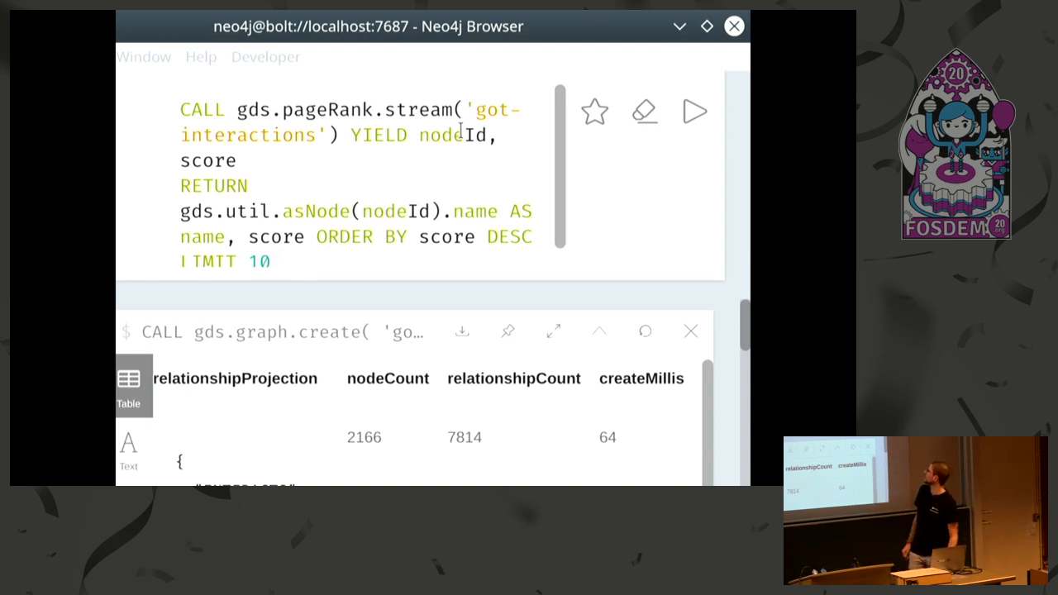
mouse_move(694, 112)
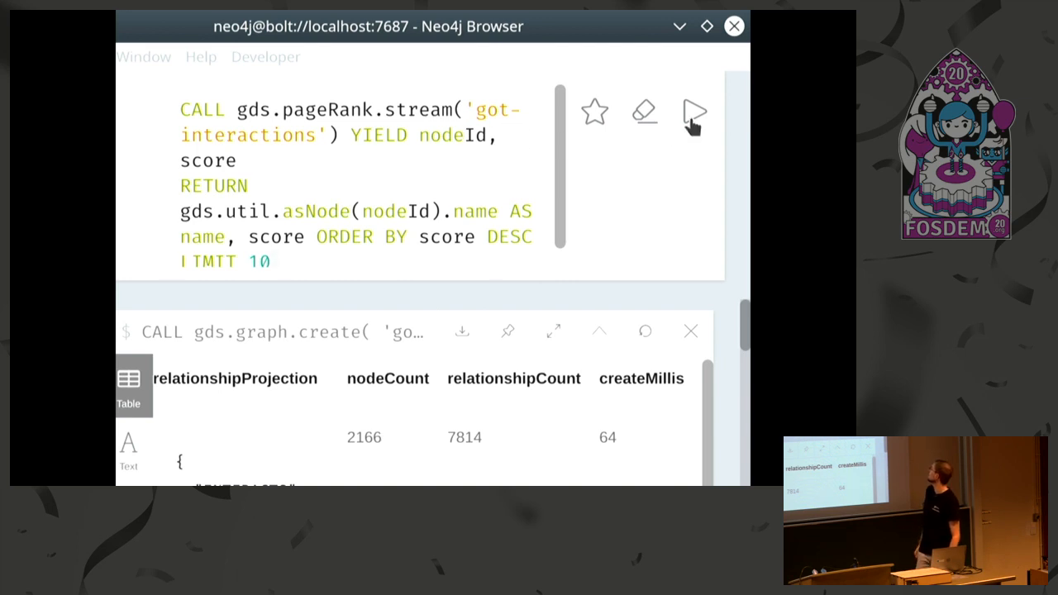
Run the PageRank stream query on 'got-interactions' to see Jon Snow top at about 17.21.
click(694, 112)
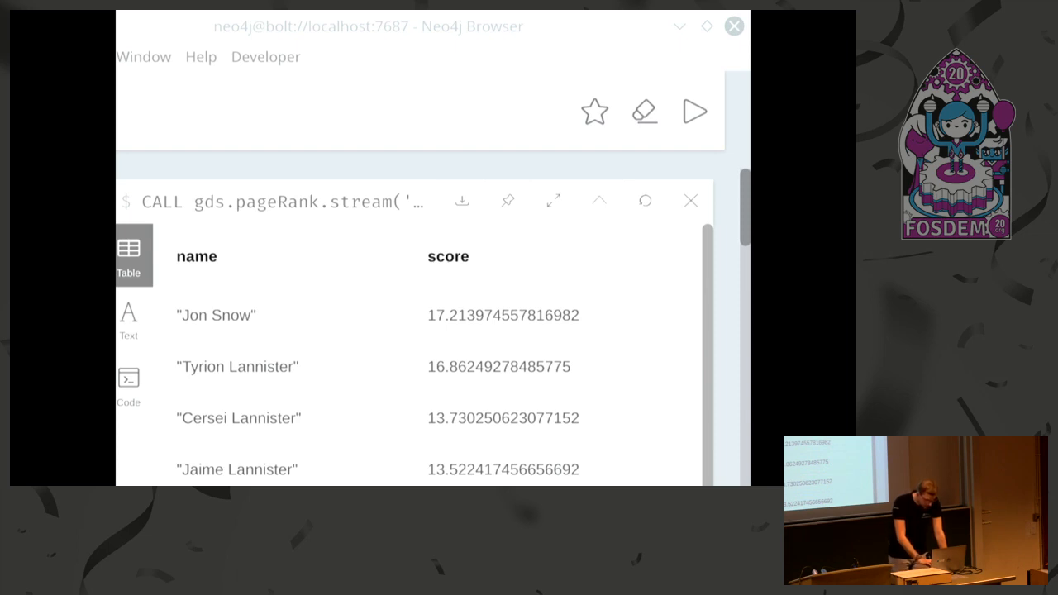
mouse_move(393, 268)
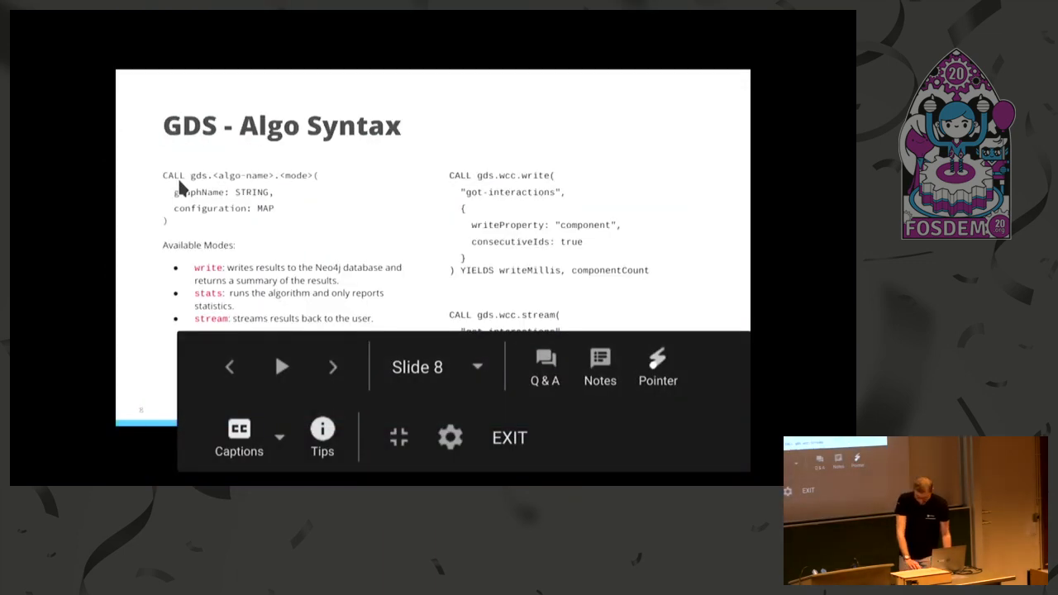
mouse_move(512, 289)
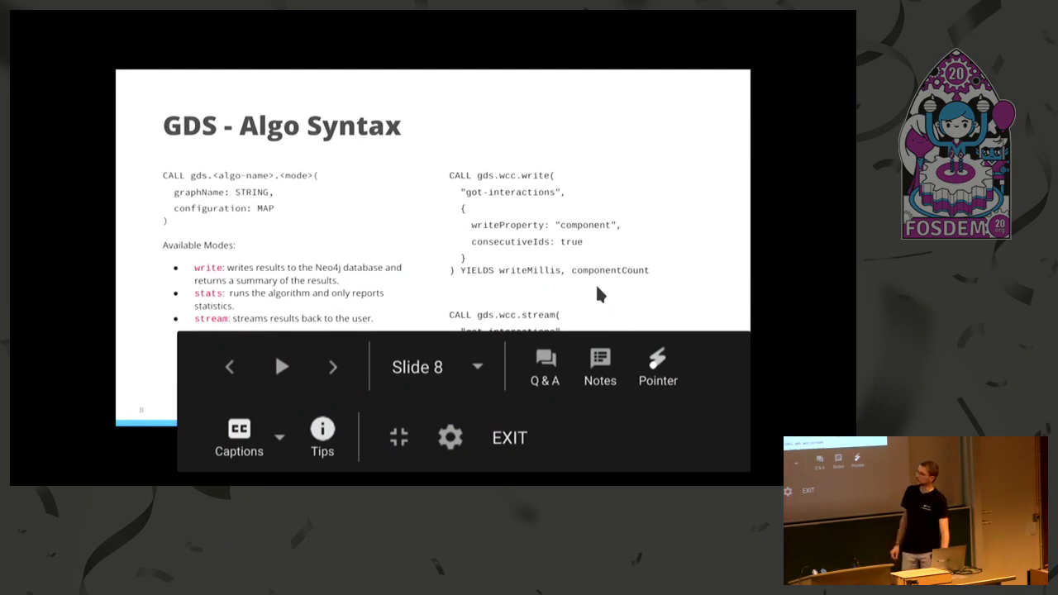
mouse_move(559, 245)
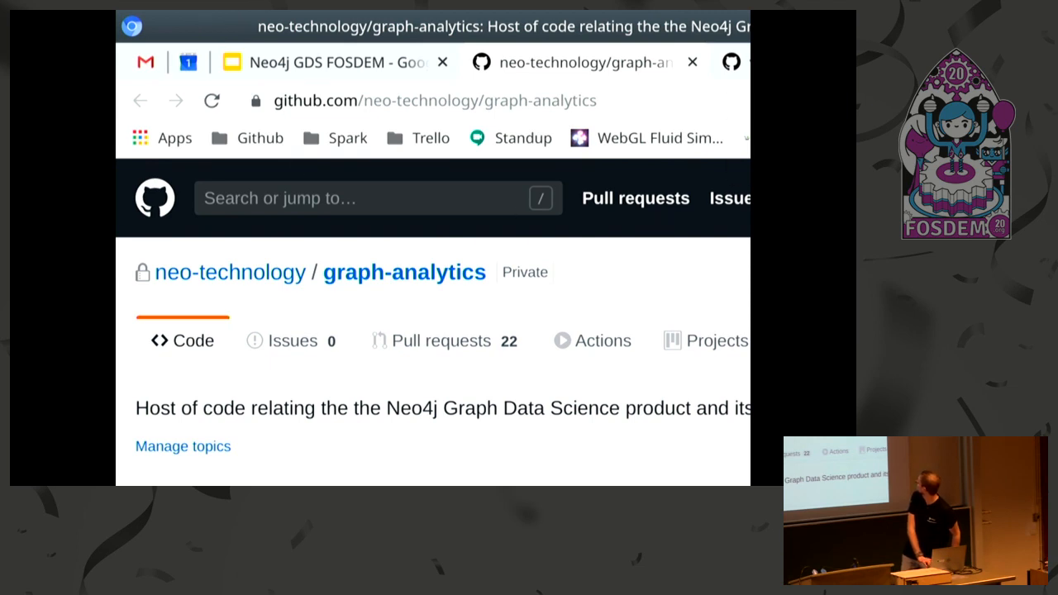
mouse_move(687, 74)
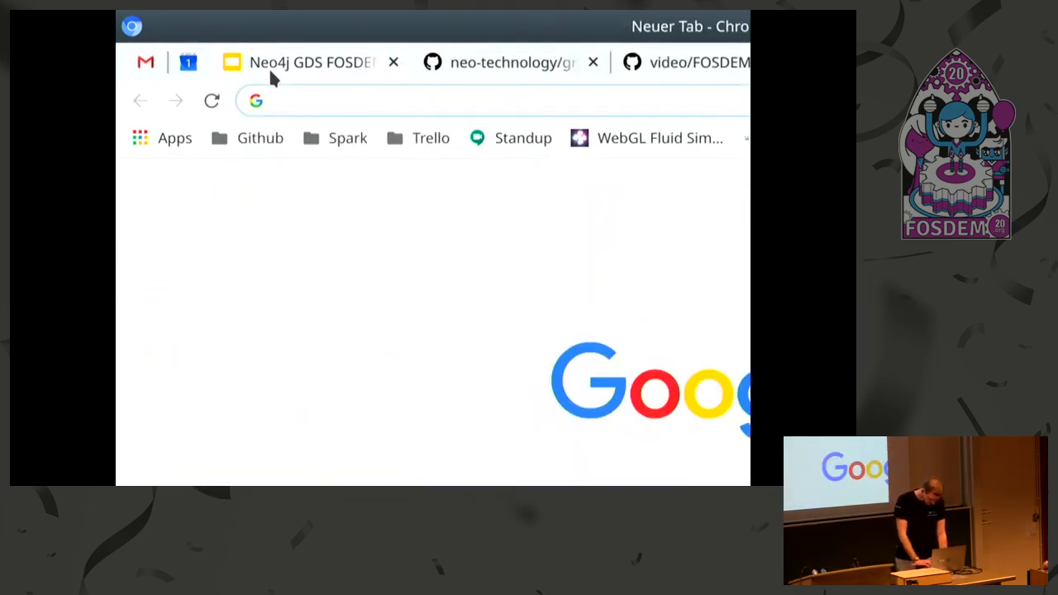
Enter 'neo4j' in the new tab's address bar, correcting the mistyped 'neo4h'.
text(neo4h)
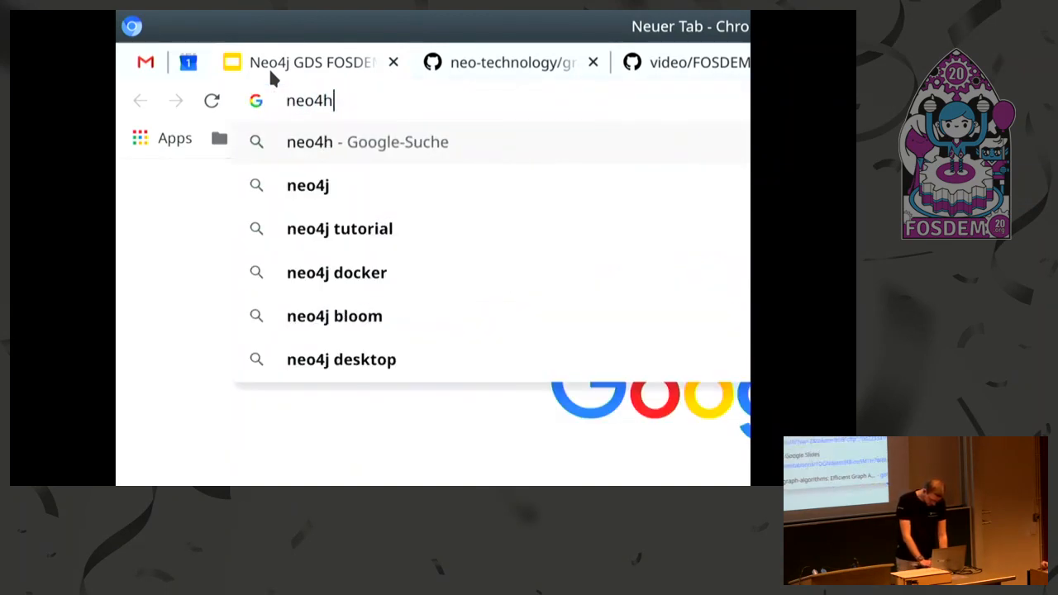
key(BackSpace)
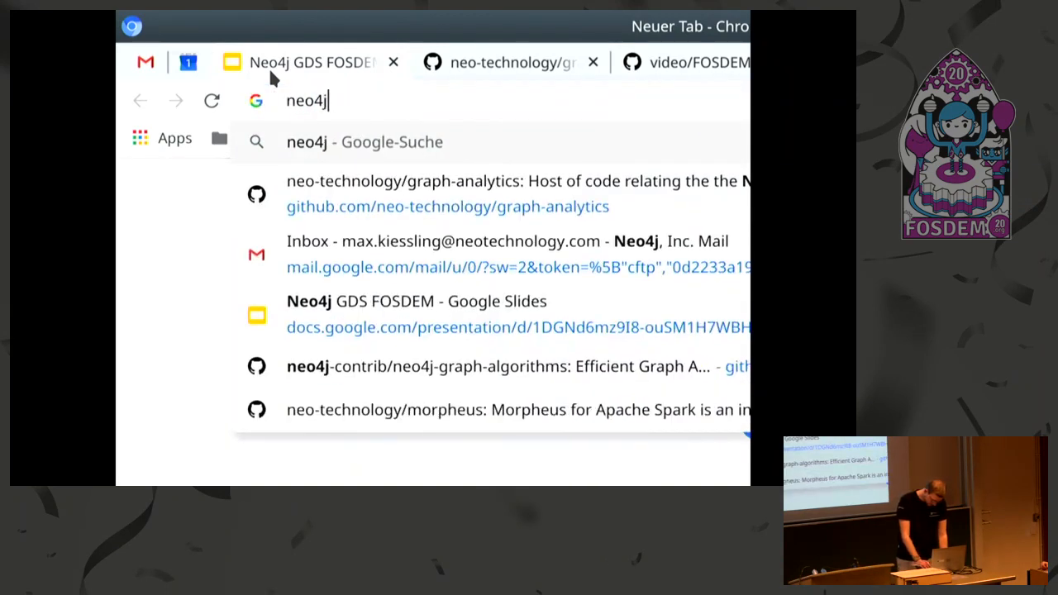